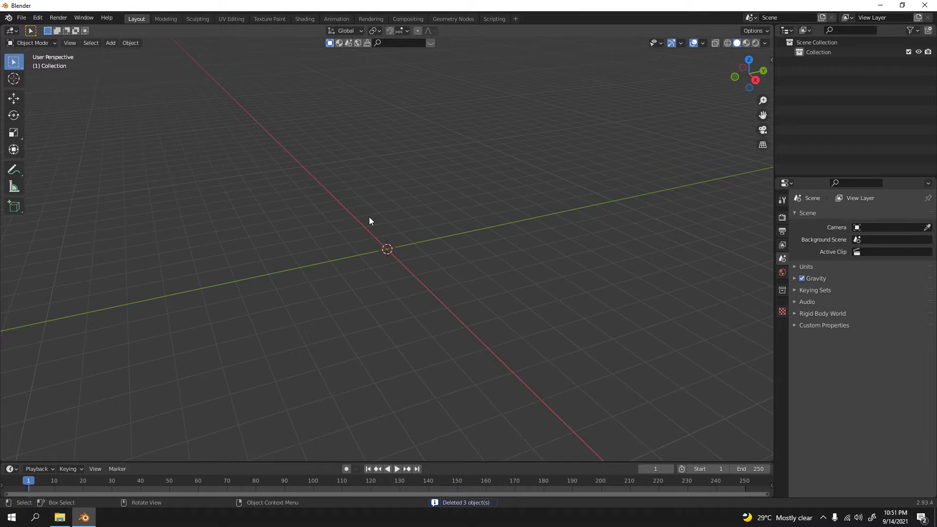
Add a Mesh Plane at the origin and view it straight down in top orthographic.
click(110, 42)
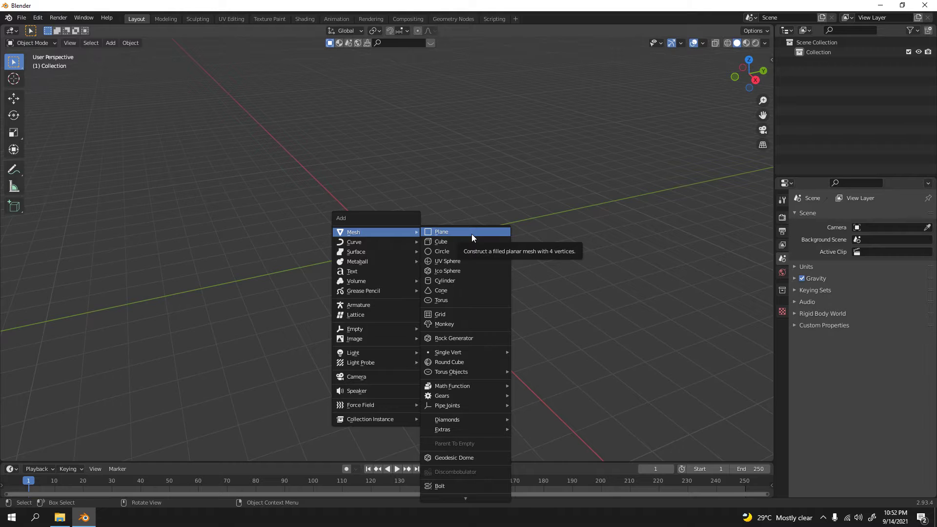
click(441, 233)
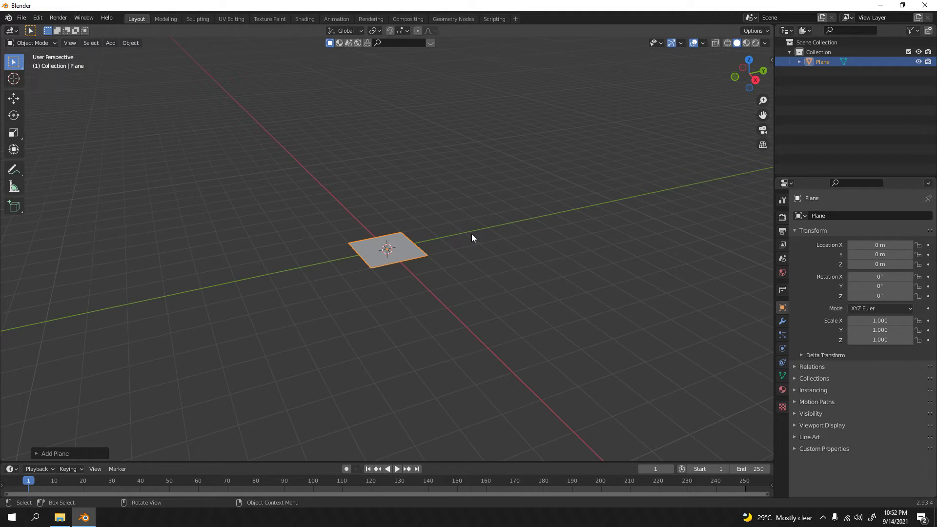
key(7)
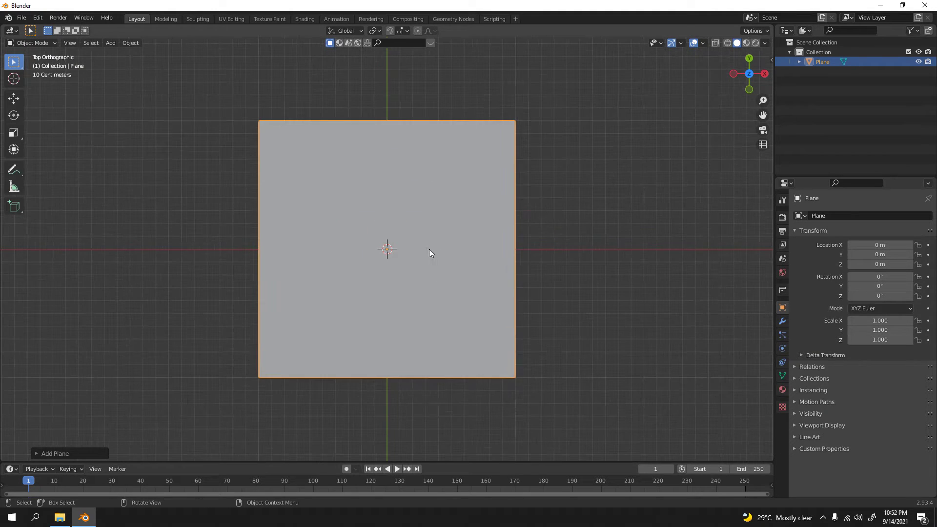
scroll(up, 3)
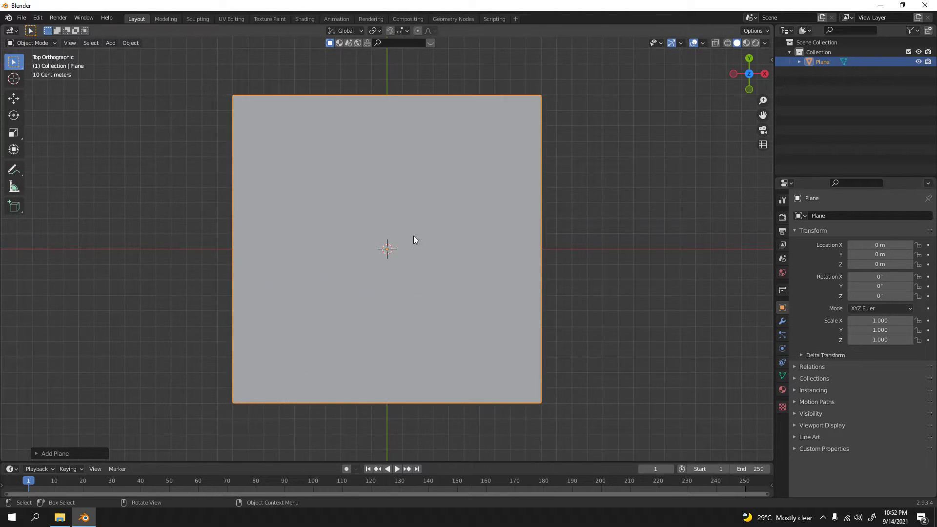
scroll(down, 3)
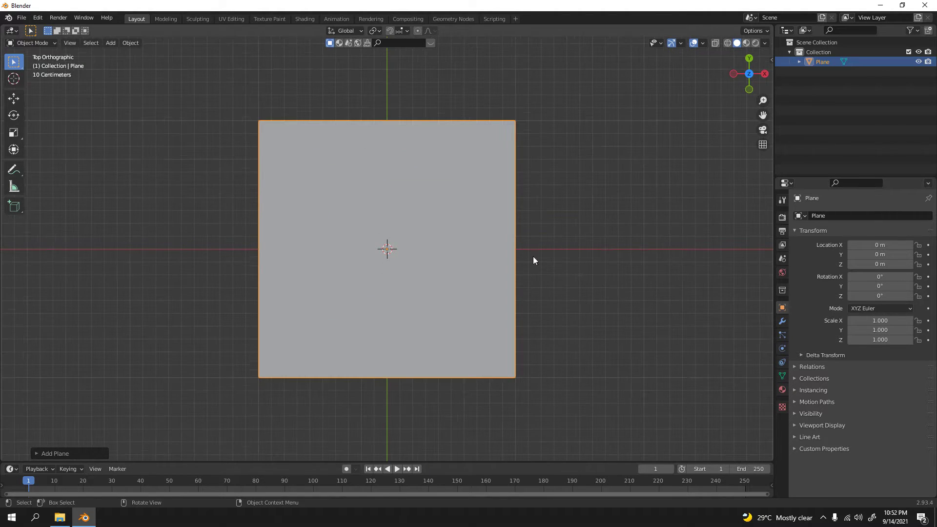
In Edit Mode, Subdivide the plane into a dense grid of small faces.
key(Tab)
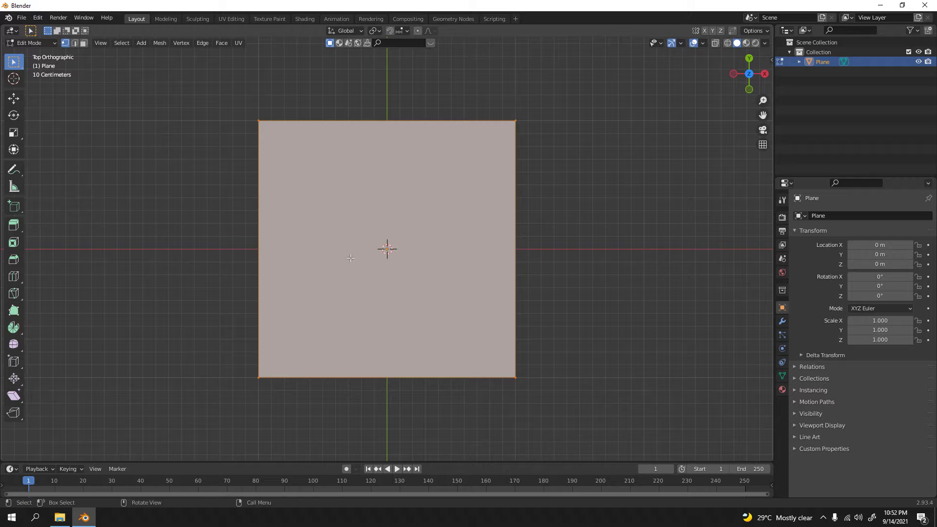
mouse_move(357, 183)
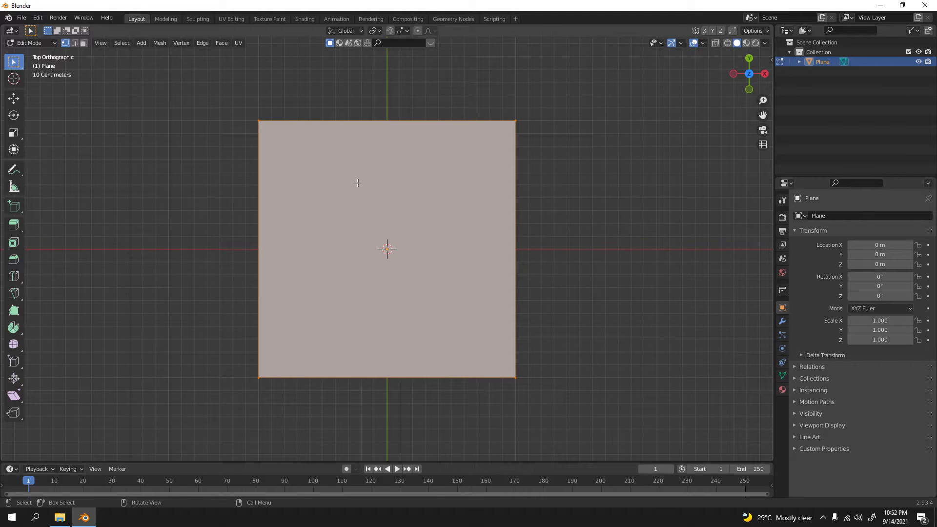
right_click(358, 183)
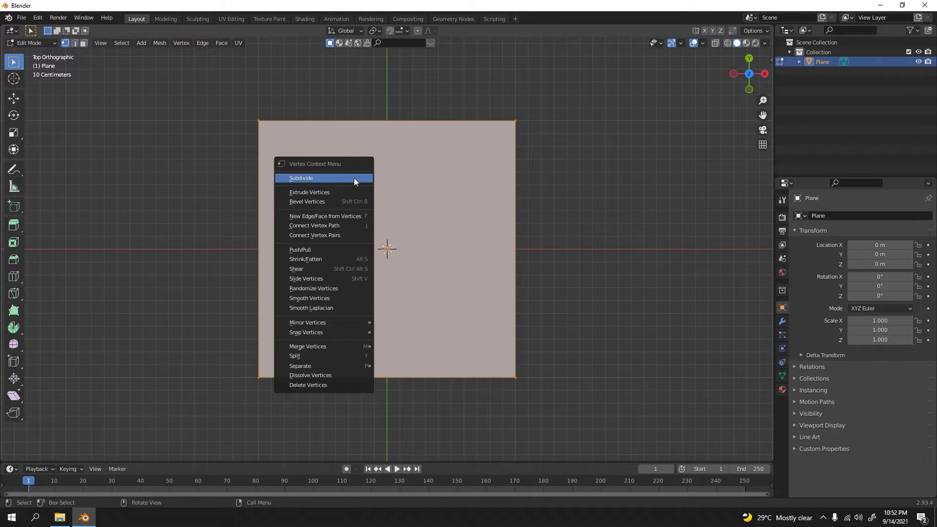
click(302, 177)
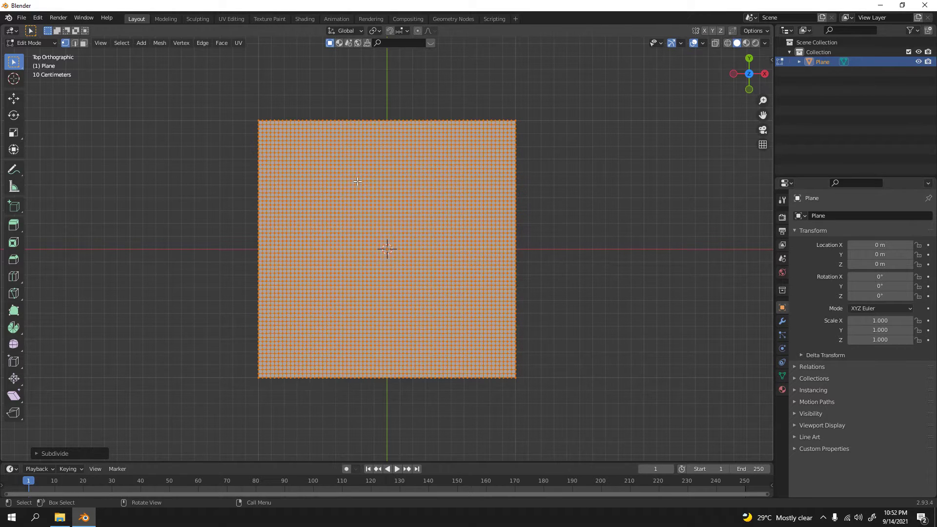
mouse_move(600, 219)
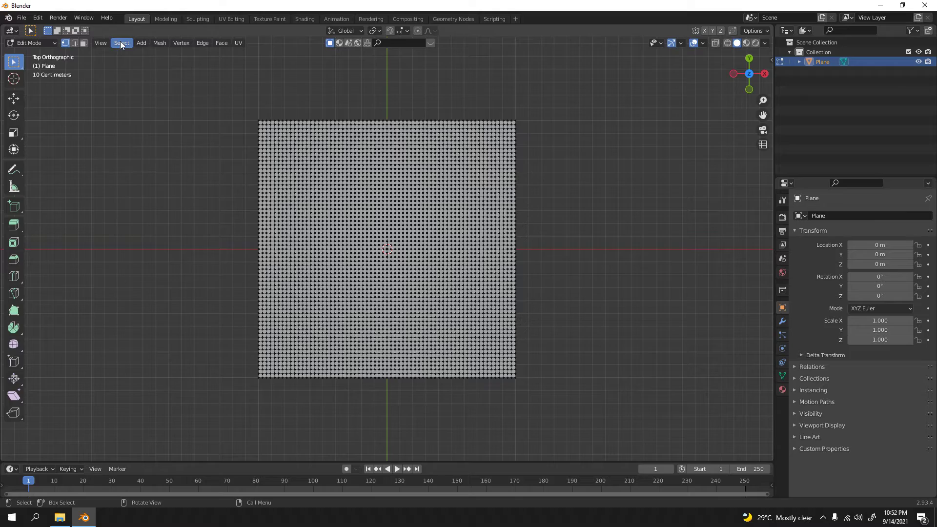
Apply Select Random twice to the grid's vertices from the top view.
click(121, 42)
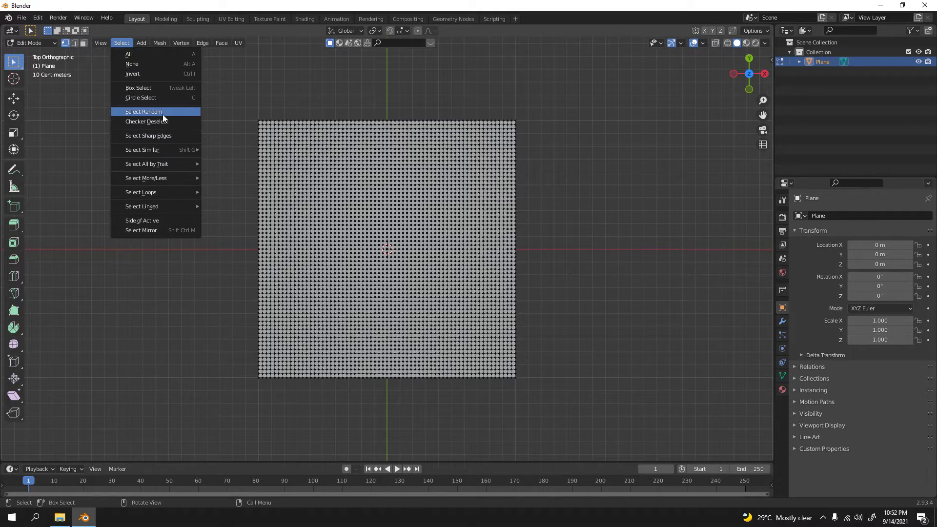
click(144, 111)
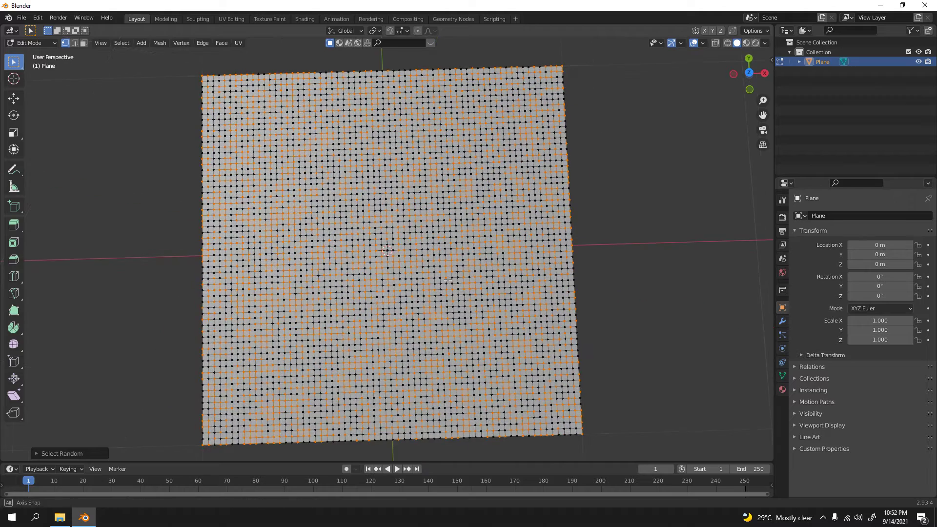
key(7)
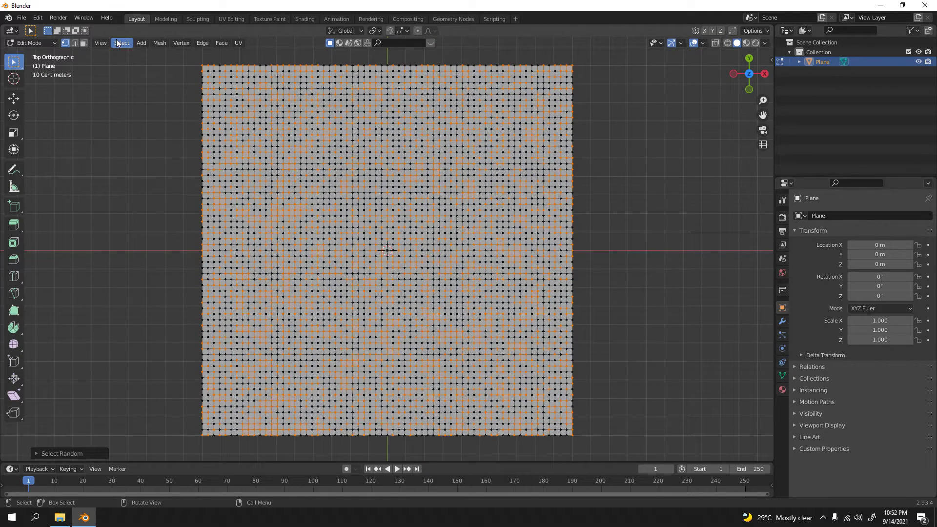
click(121, 42)
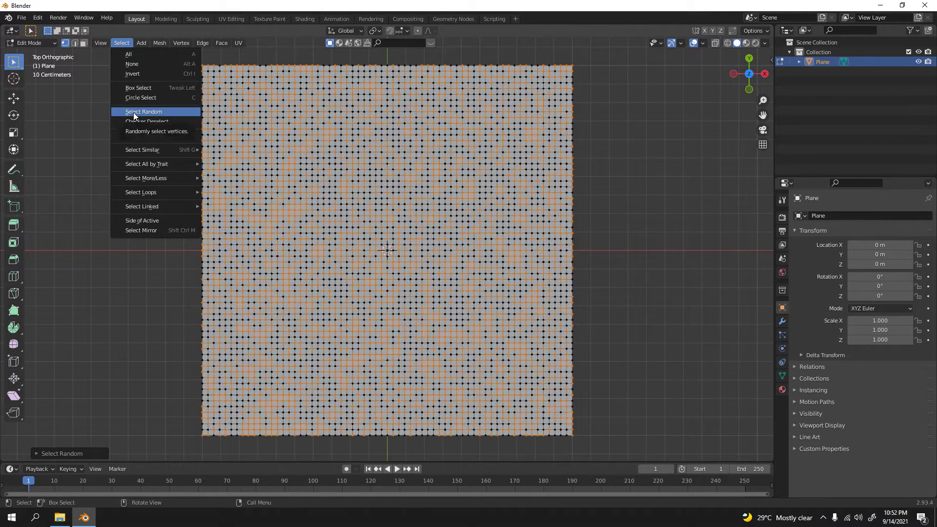
click(144, 111)
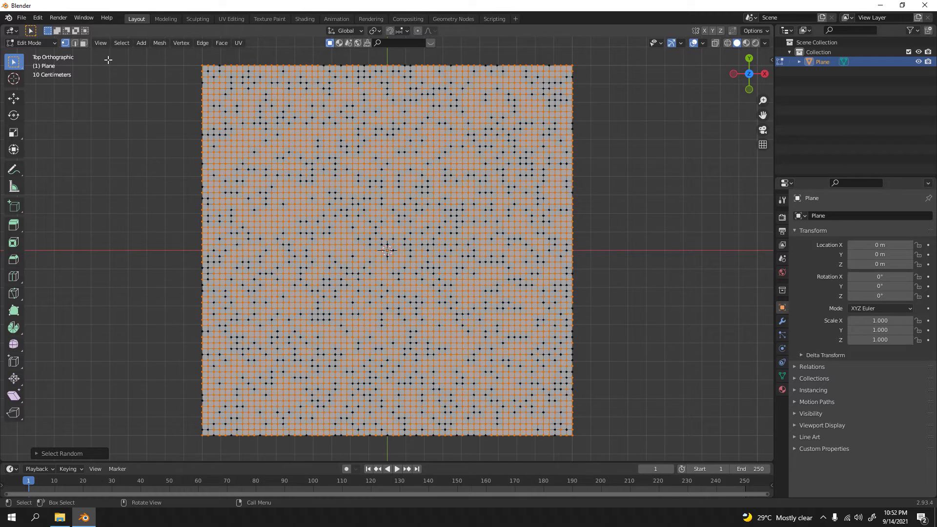
mouse_move(312, 201)
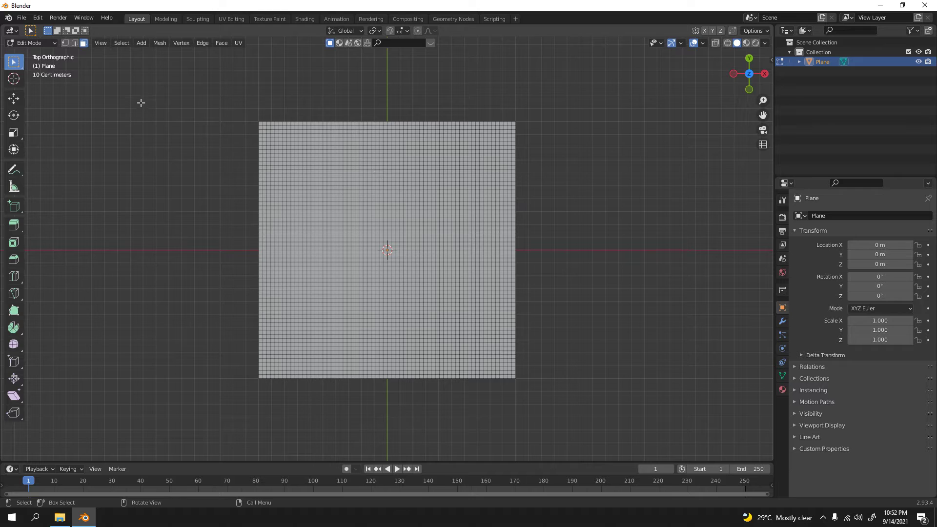
mouse_move(121, 42)
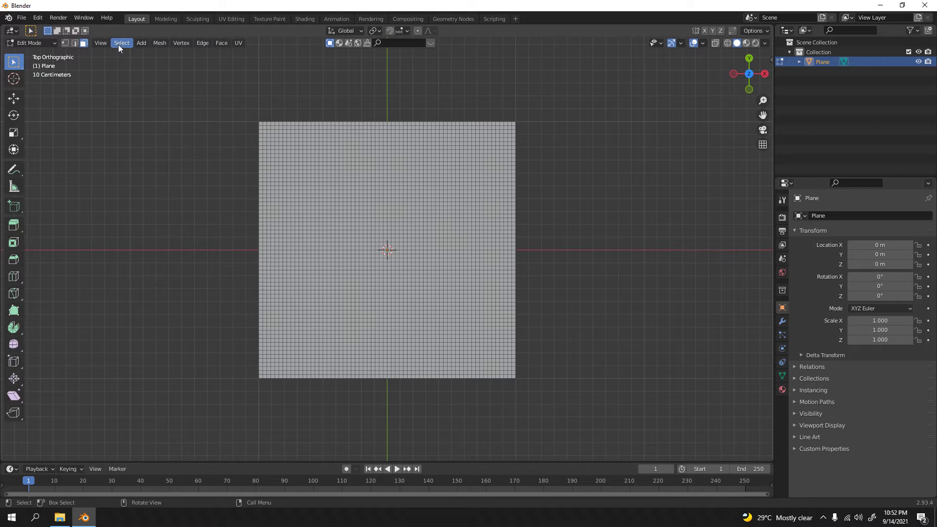
Randomly select faces, delete them to leave square holes, and return to Object Mode.
click(121, 42)
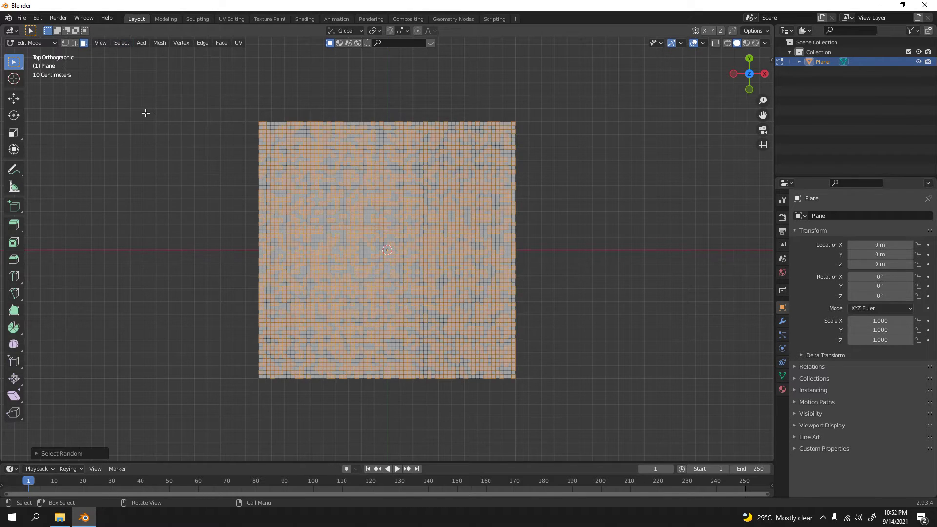
drag(389, 239, 406, 179)
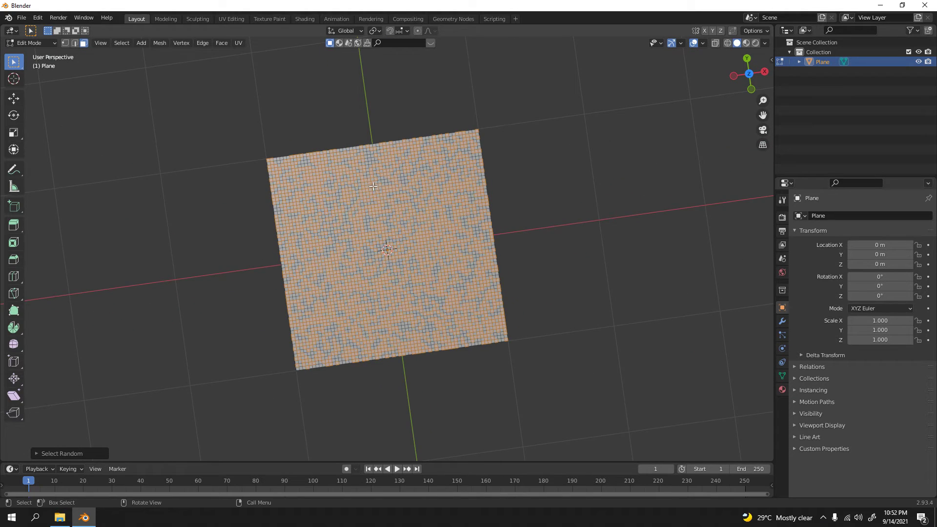
key(x)
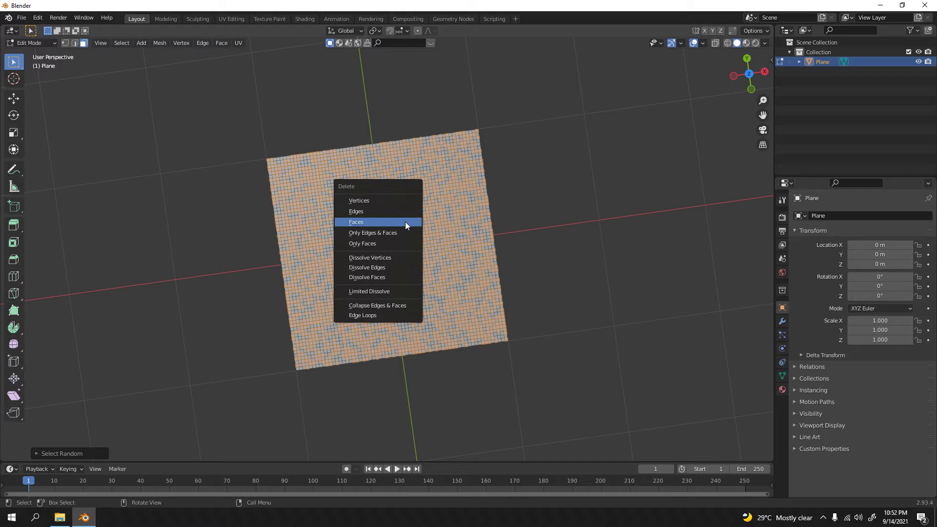
click(356, 222)
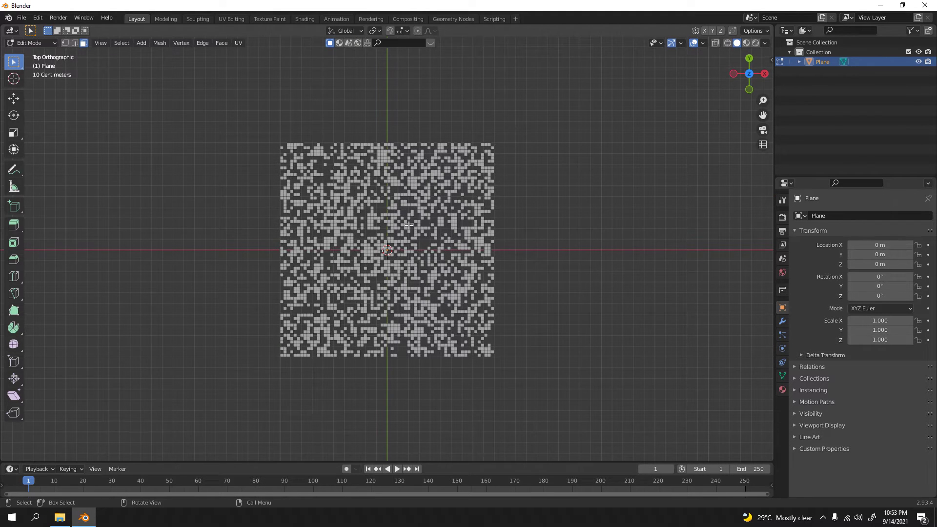
key(Tab)
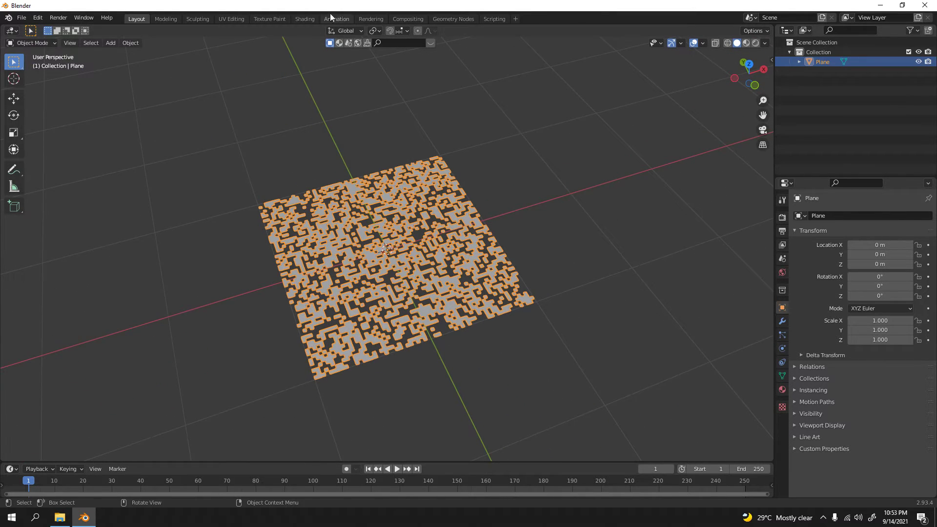
In Shading, set the plane's Principled BSDF Base Color to black with Roughness 1.0.
click(305, 19)
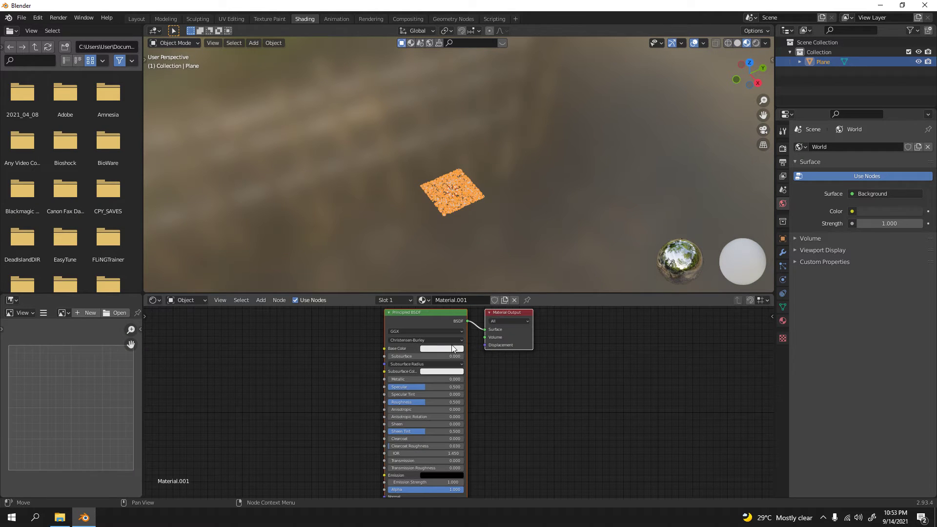
click(437, 348)
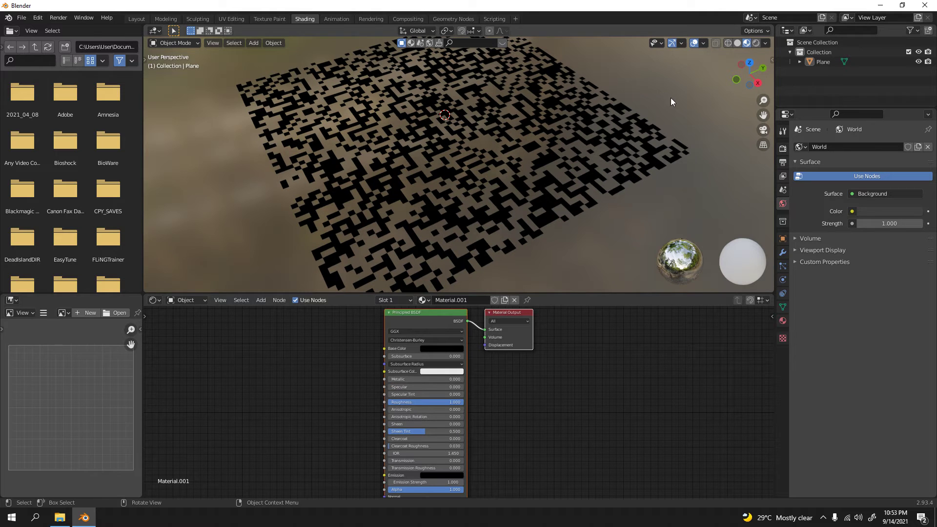
click(136, 18)
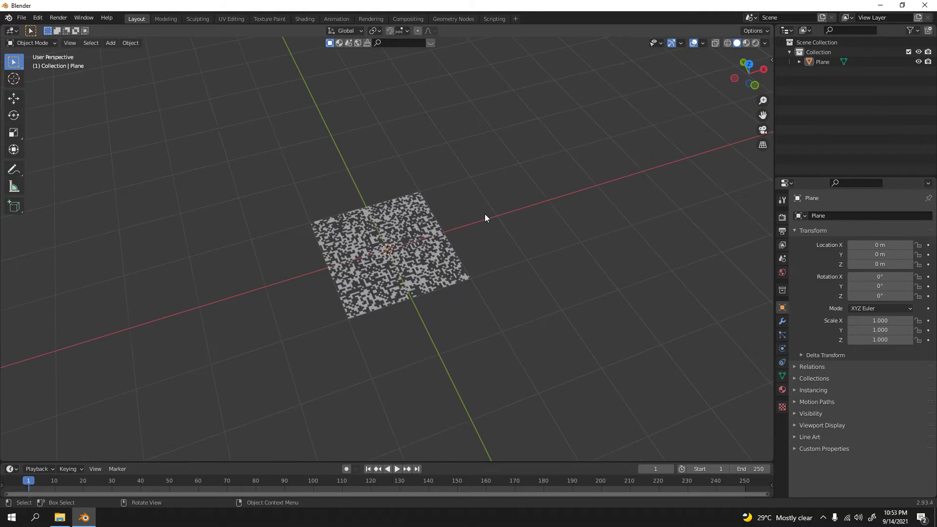
Add a second plane, scale it up as a light base, and preview with materials shown.
click(110, 42)
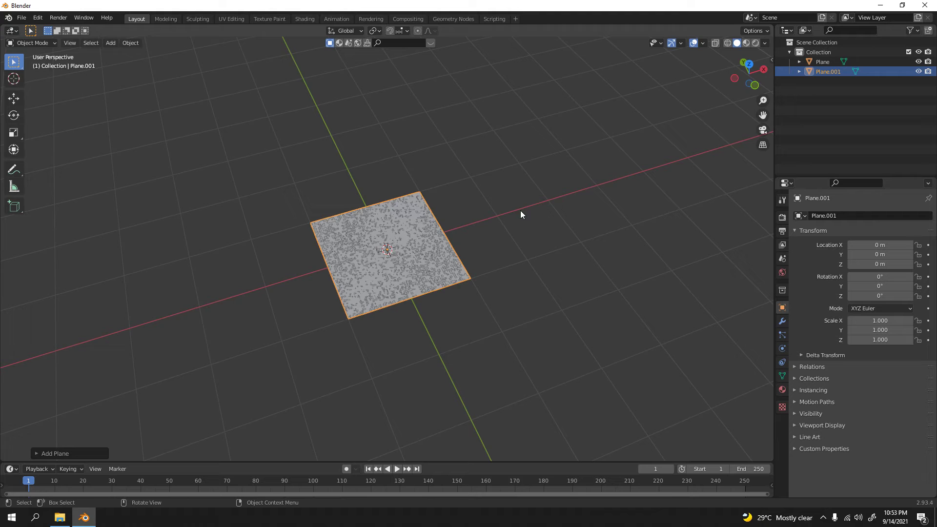
key(s)
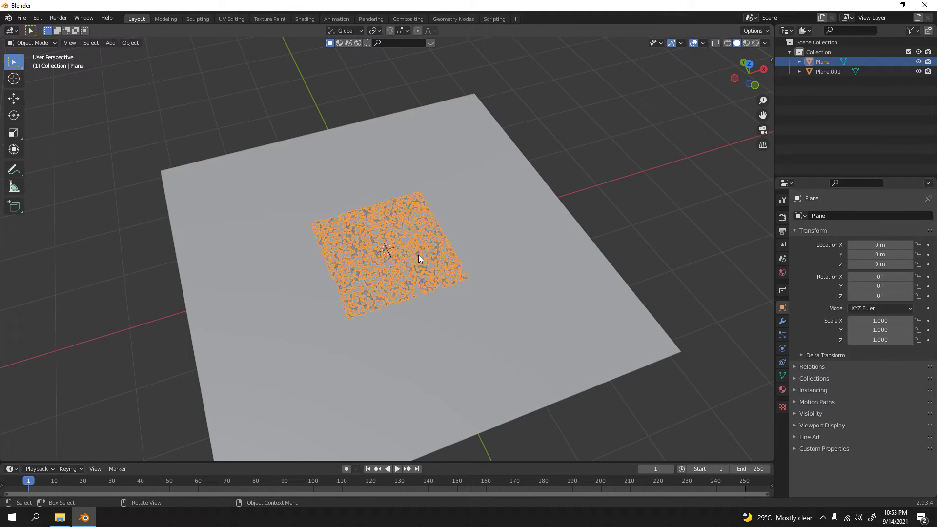
key(1)
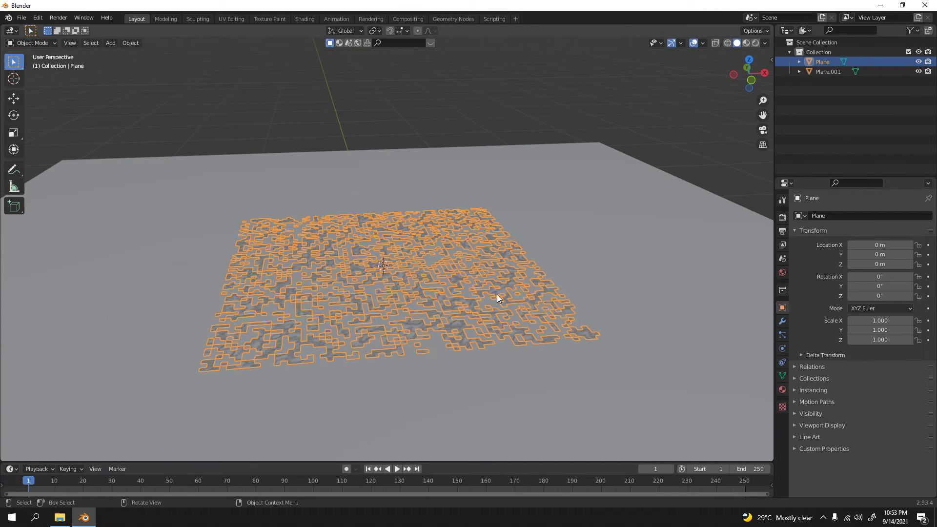
key(g)
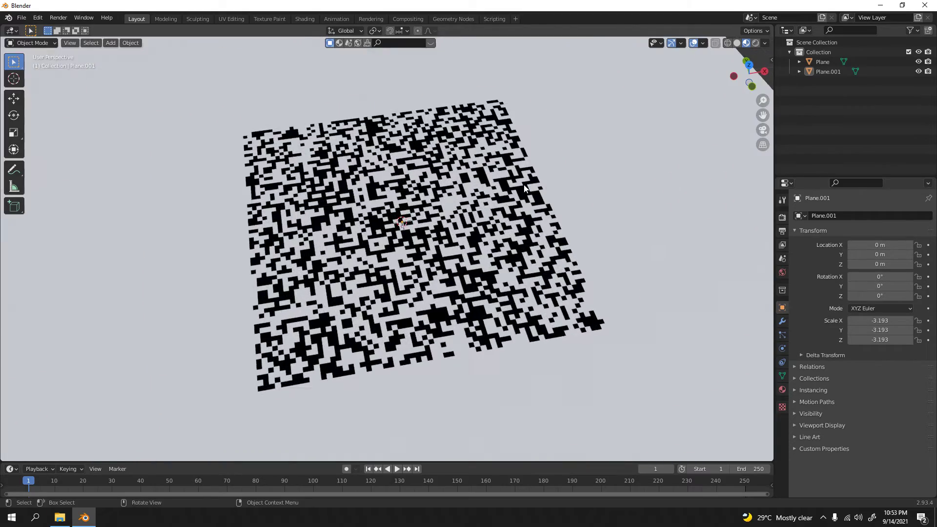
drag(520, 186, 583, 211)
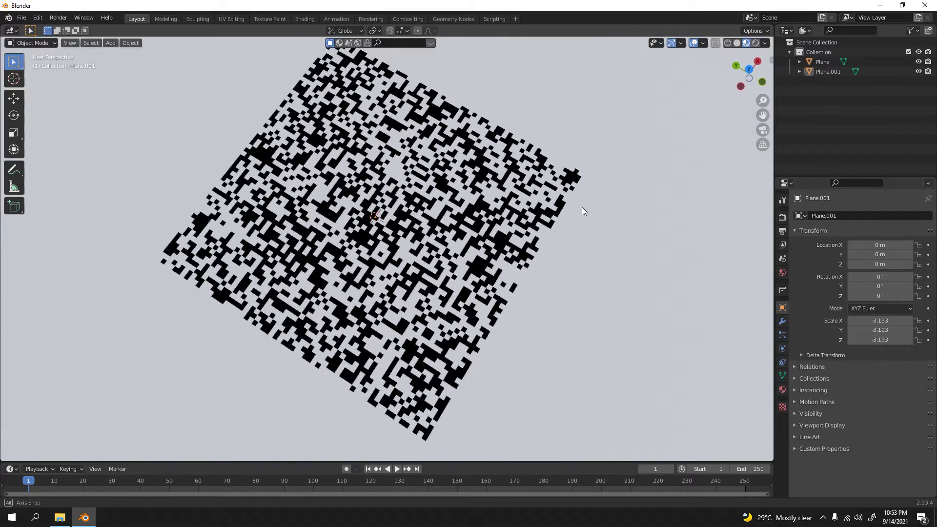
key(7)
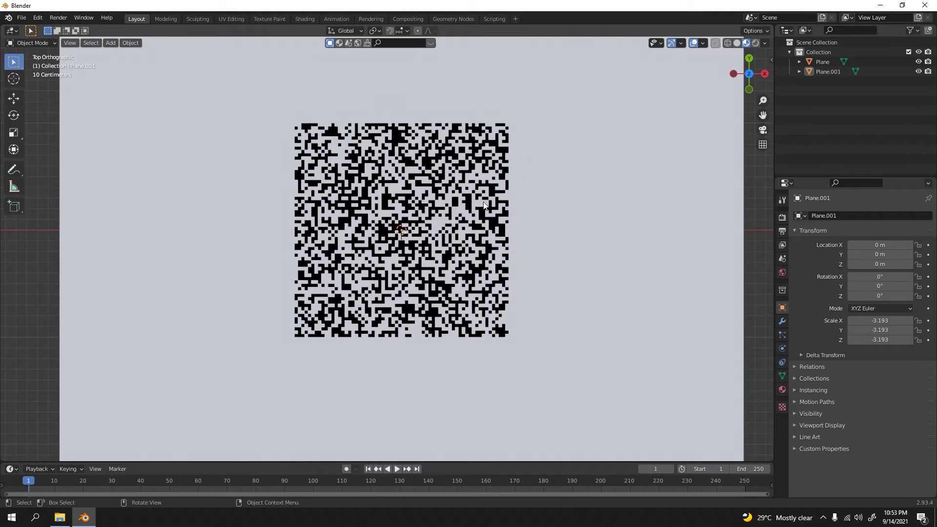
scroll(up, 3)
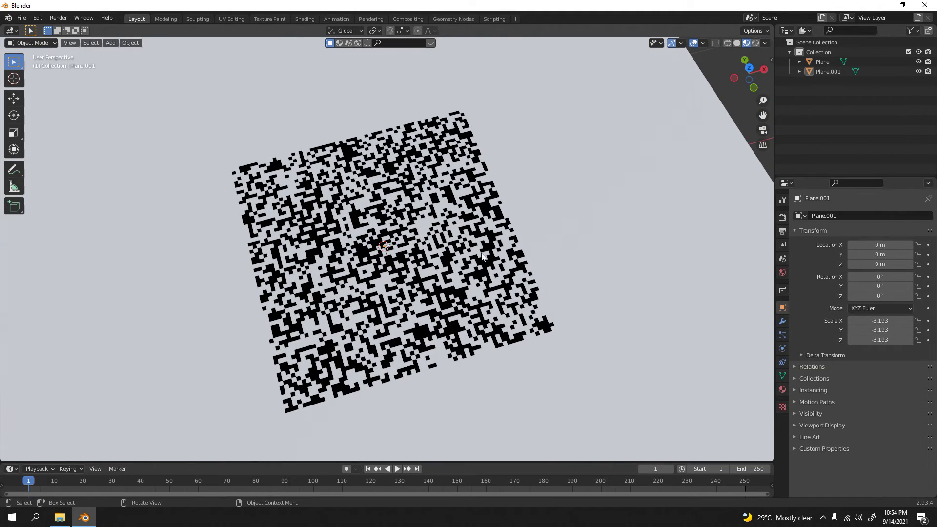
mouse_move(354, 331)
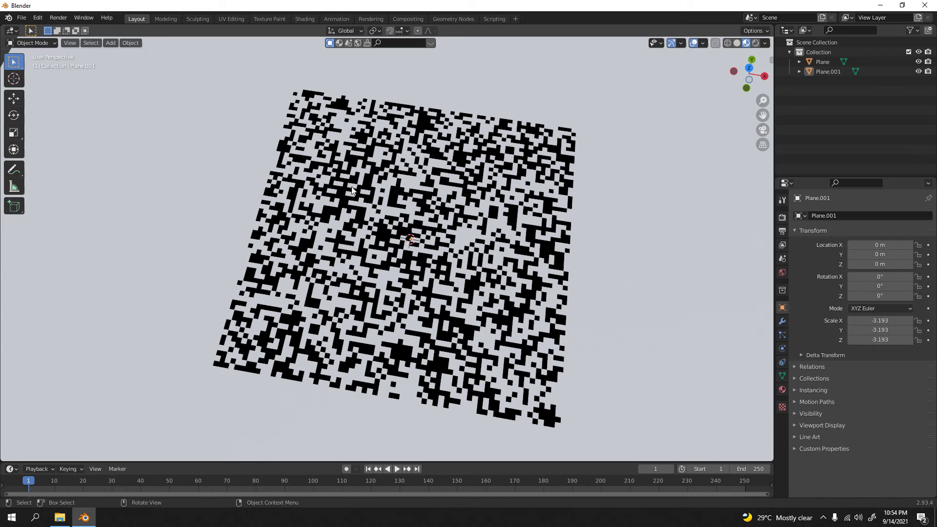
mouse_move(470, 343)
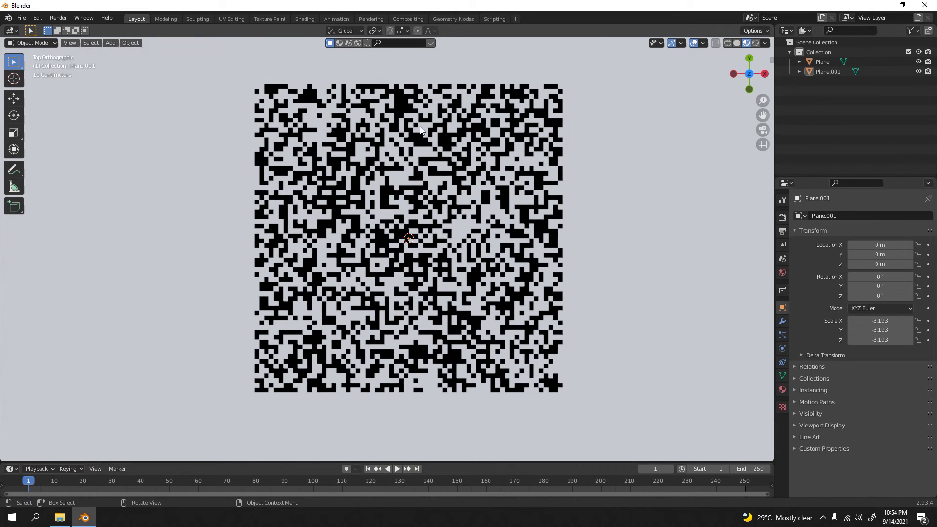
mouse_move(285, 81)
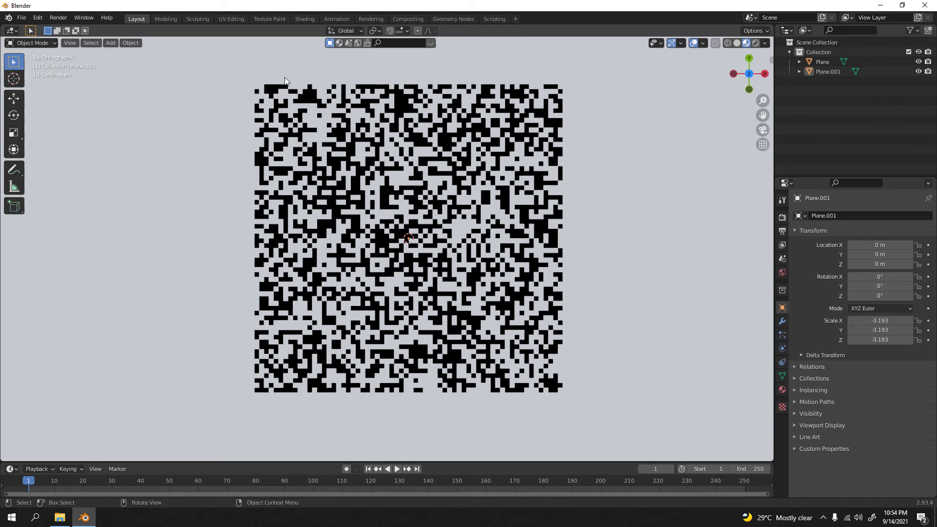
mouse_move(271, 87)
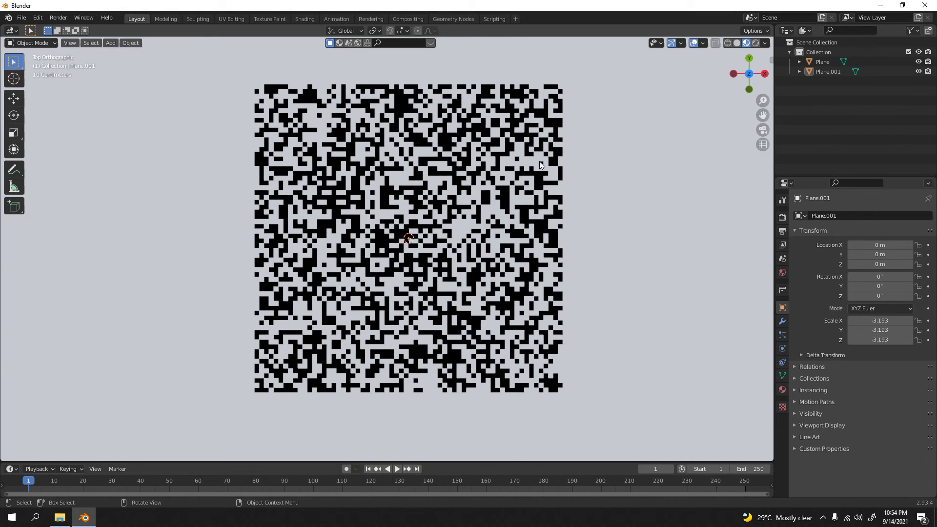
mouse_move(486, 133)
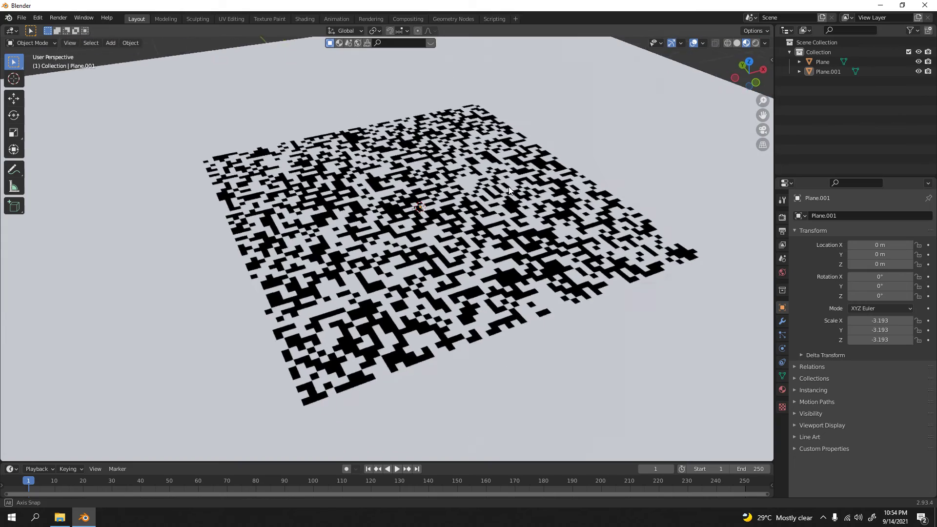
drag(508, 192, 502, 239)
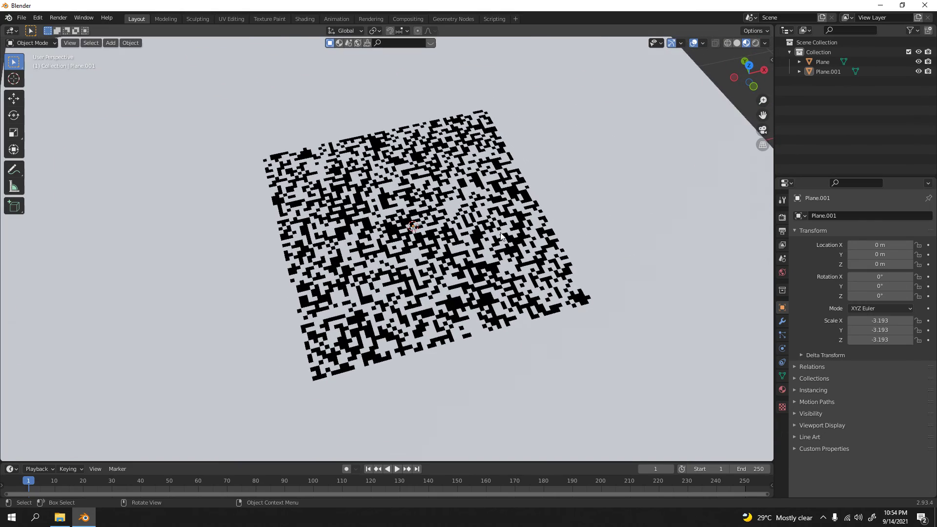